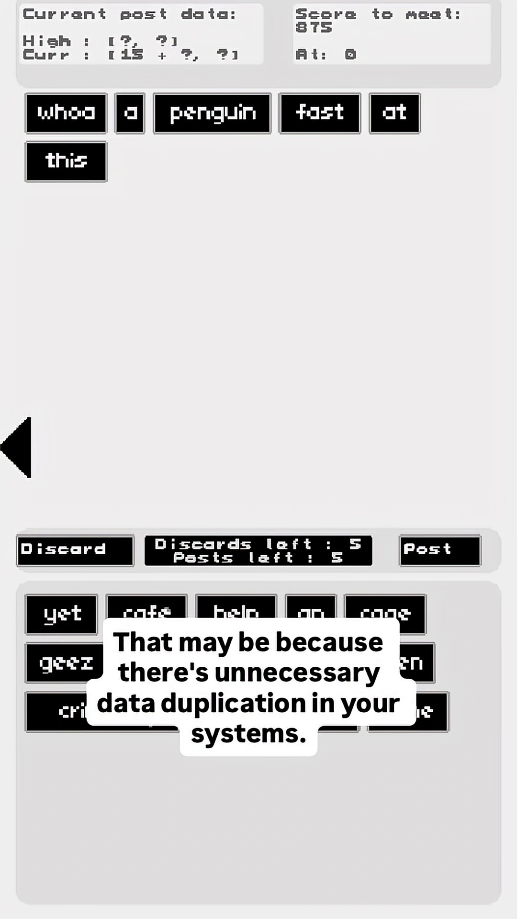
# Post the seven-word sentence, earning 36 views, 7 interactions and a 245 score
pyautogui.click(438, 550)
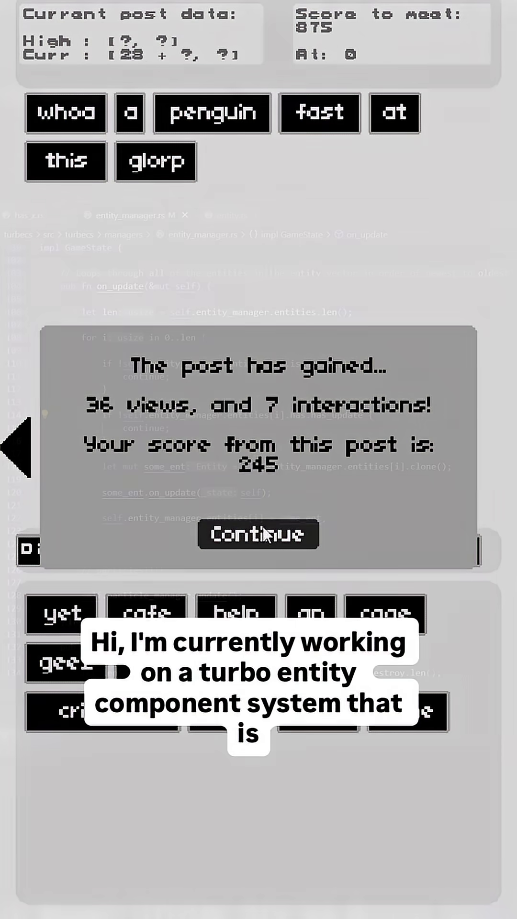
pyautogui.click(259, 534)
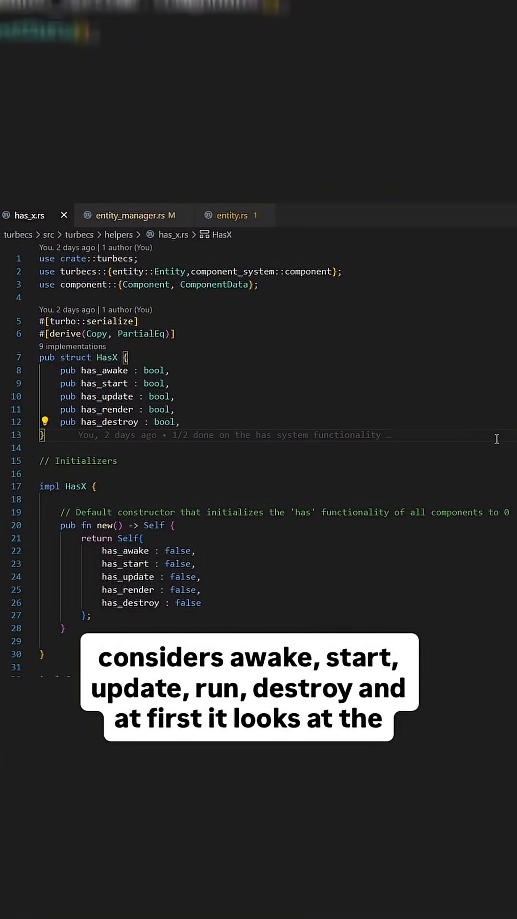
pyautogui.scroll(-3)
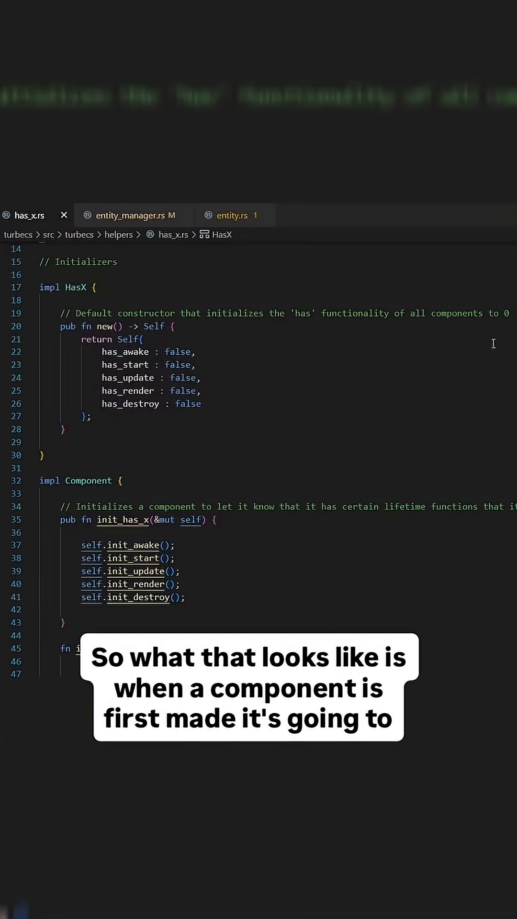
pyautogui.scroll(-3)
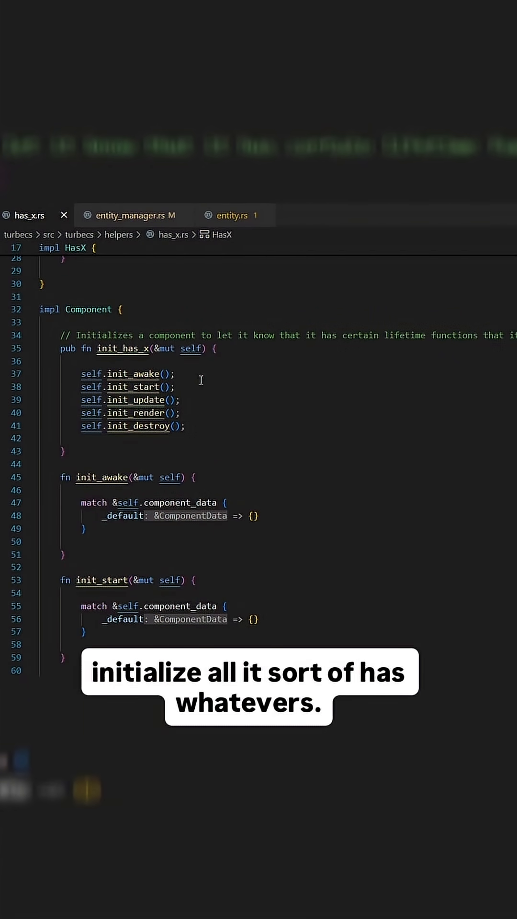
pyautogui.scroll(-3)
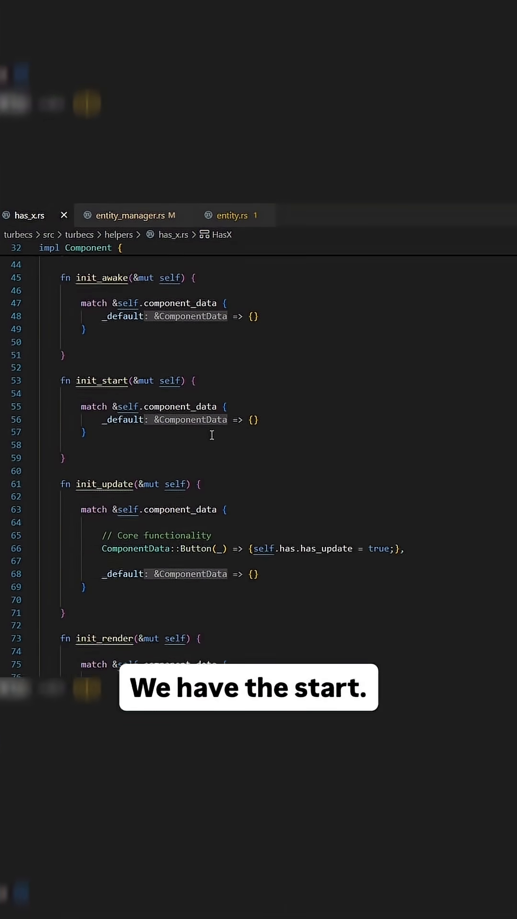
pyautogui.scroll(-3)
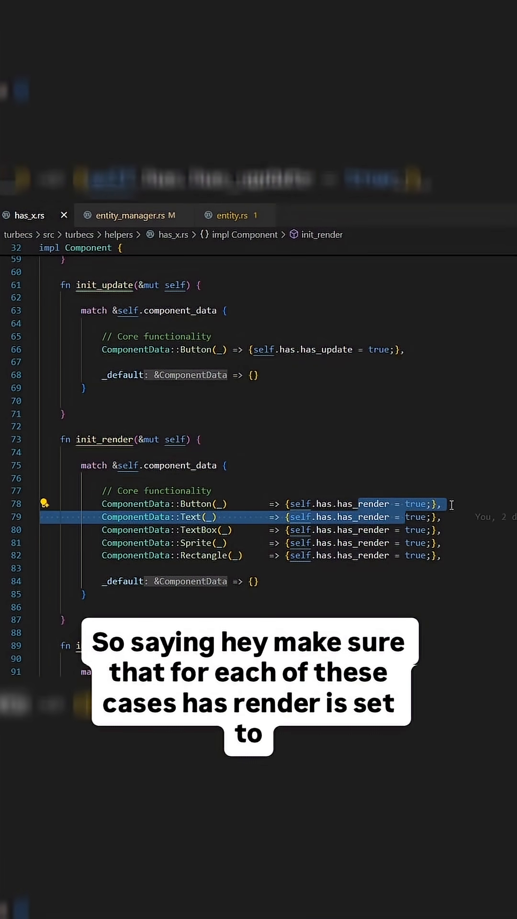
# Review init_has_x in has_x.rs, then view the on_update loop in entity_manager.rs
pyautogui.scroll(-3)
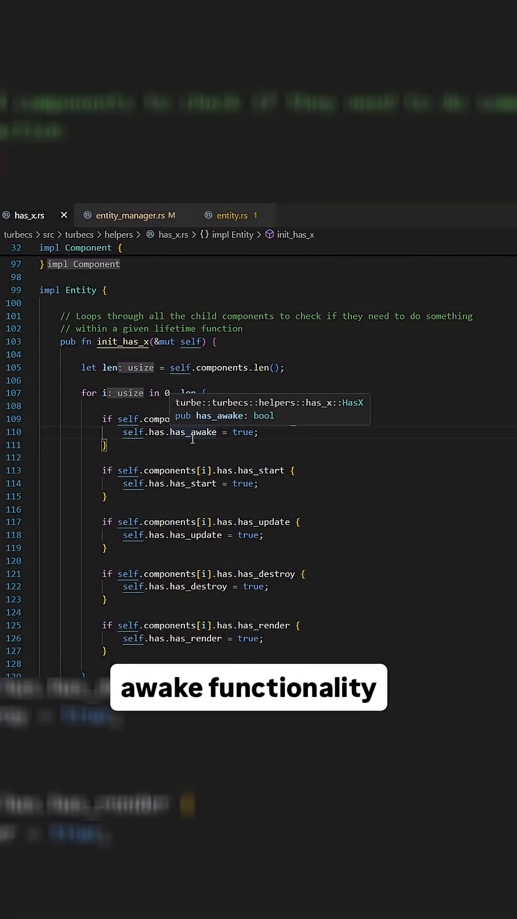
pyautogui.click(130, 216)
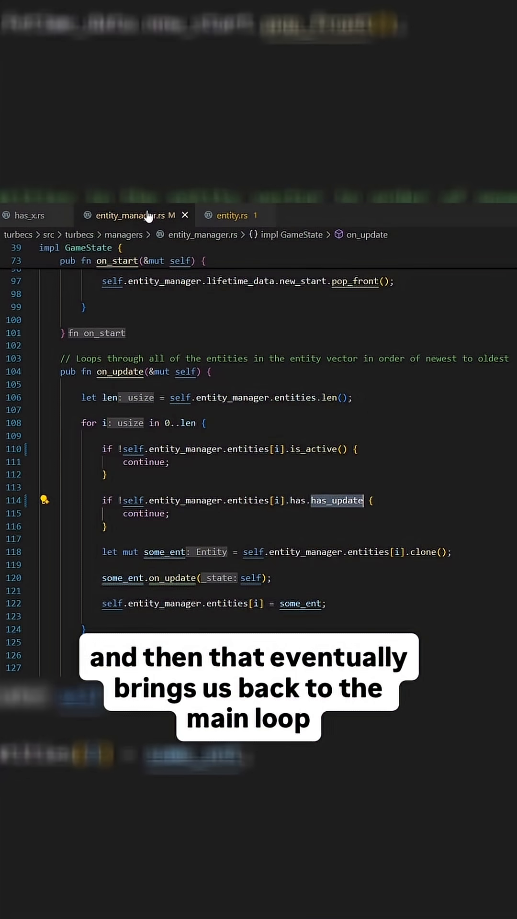